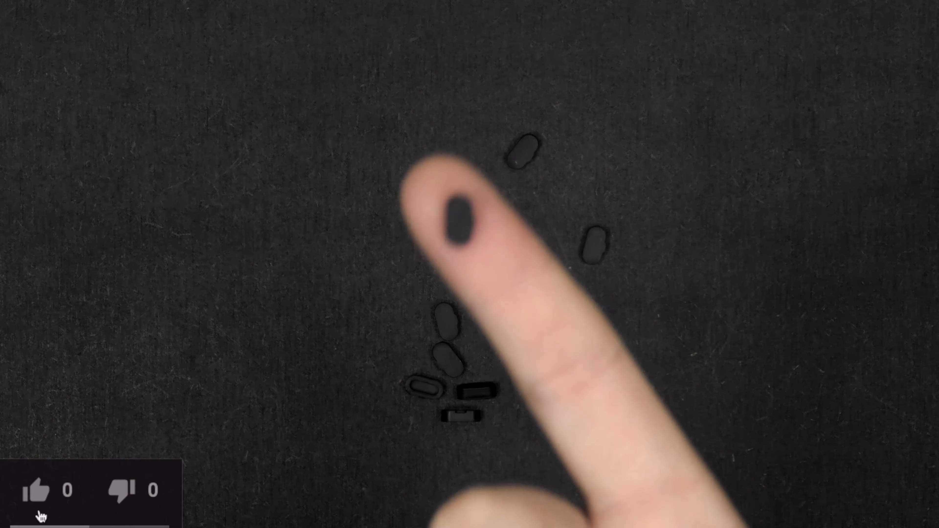
{"action": "left_click", "coordinate": [41, 490]}
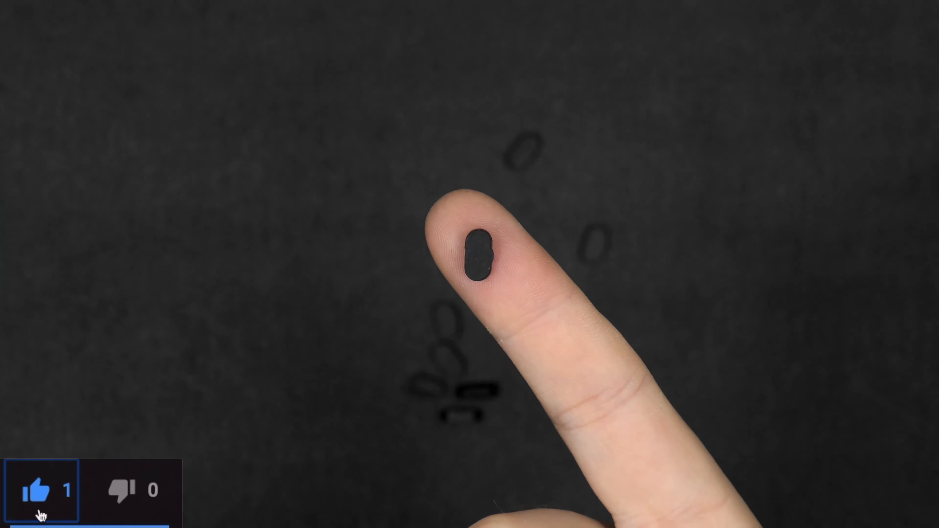